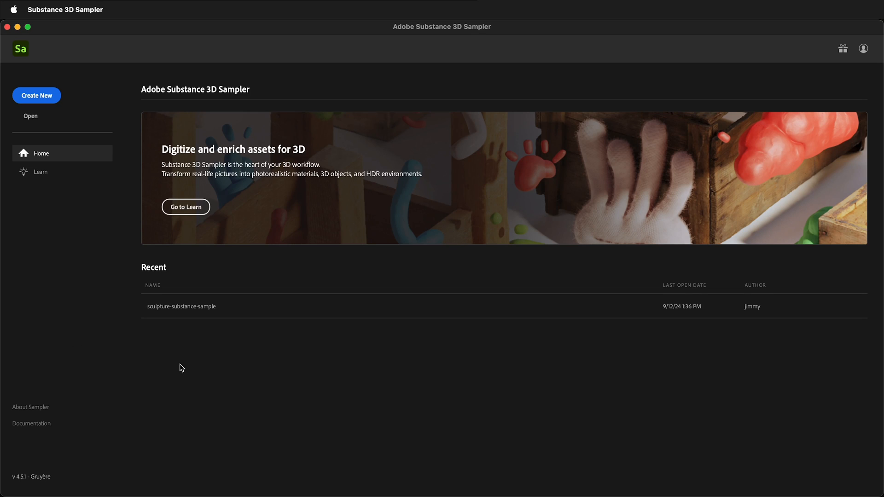
{"action": "mouse_move", "coordinate": [40, 108]}
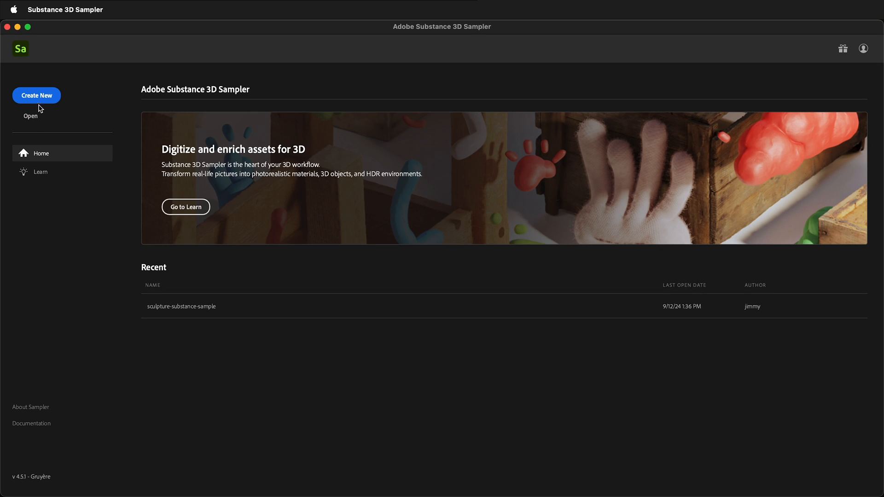
Start a new project from the Sampler home screen with Create New.
{"action": "left_click", "coordinate": [35, 95]}
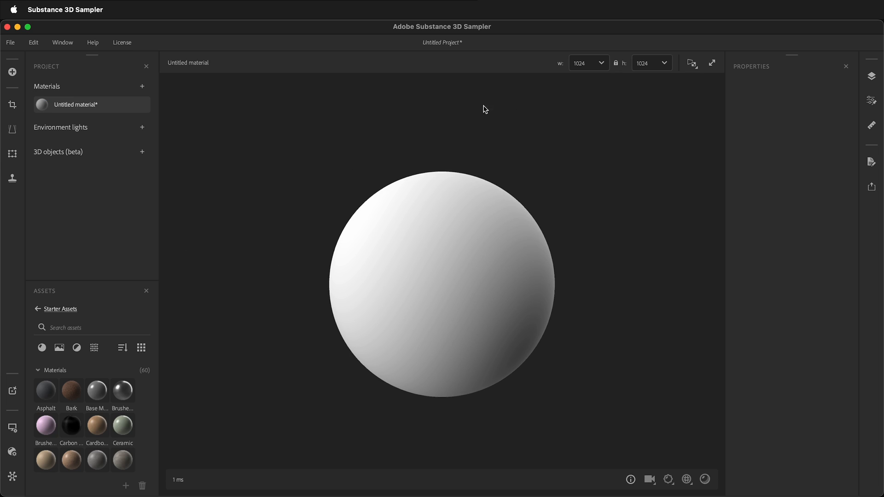
{"action": "mouse_move", "coordinate": [55, 159]}
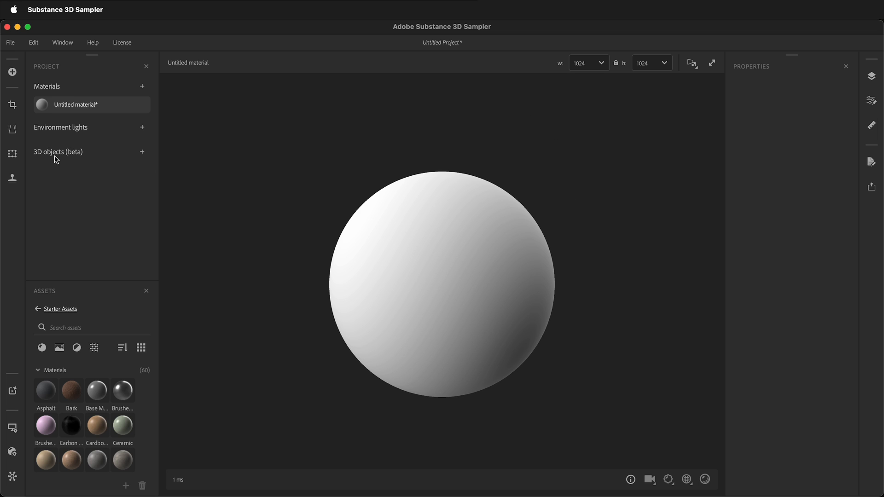
{"action": "mouse_move", "coordinate": [142, 151]}
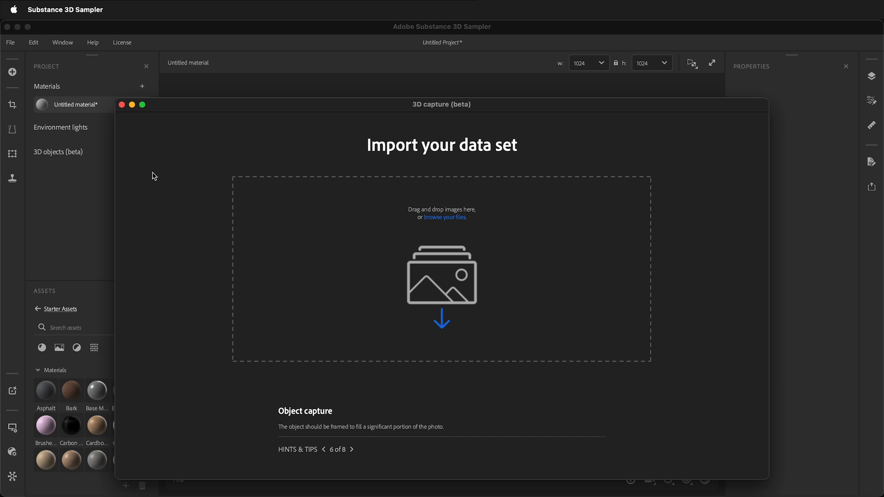
{"action": "mouse_move", "coordinate": [451, 220]}
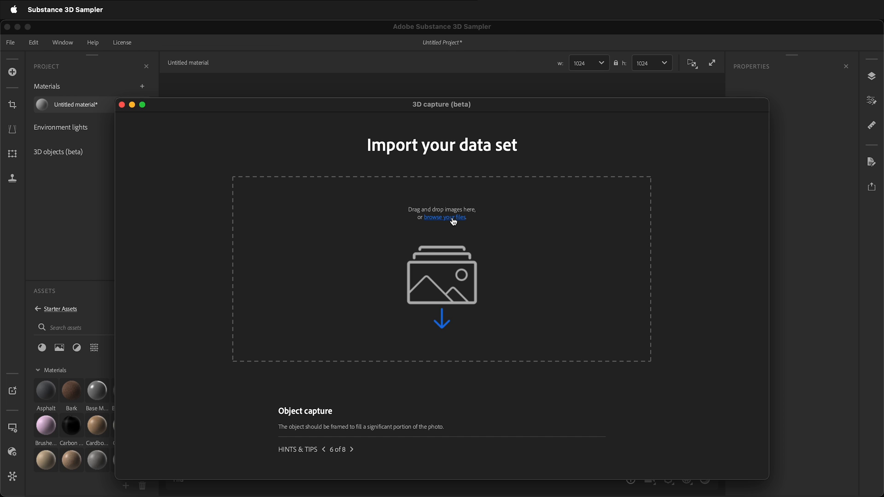
Load all 680 sculpture PNGs from exported-frames into 3D capture and submit the photogroup.
{"action": "left_click", "coordinate": [444, 217]}
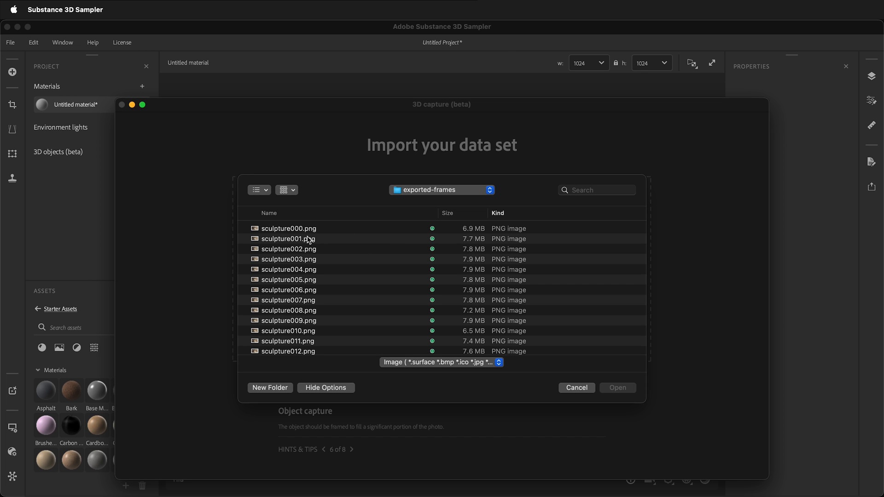
{"action": "left_click", "coordinate": [288, 228]}
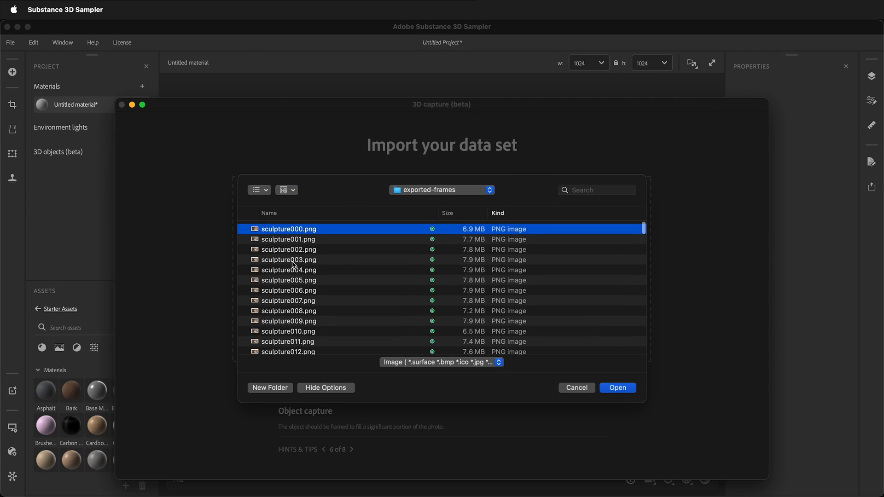
{"action": "scroll", "scroll_direction": "down", "scroll_amount": 3}
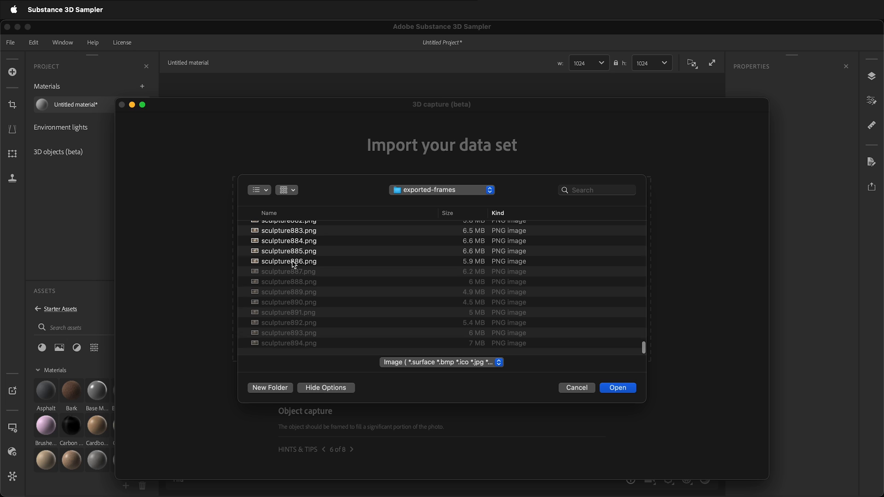
{"action": "scroll", "scroll_direction": "down", "scroll_amount": 3}
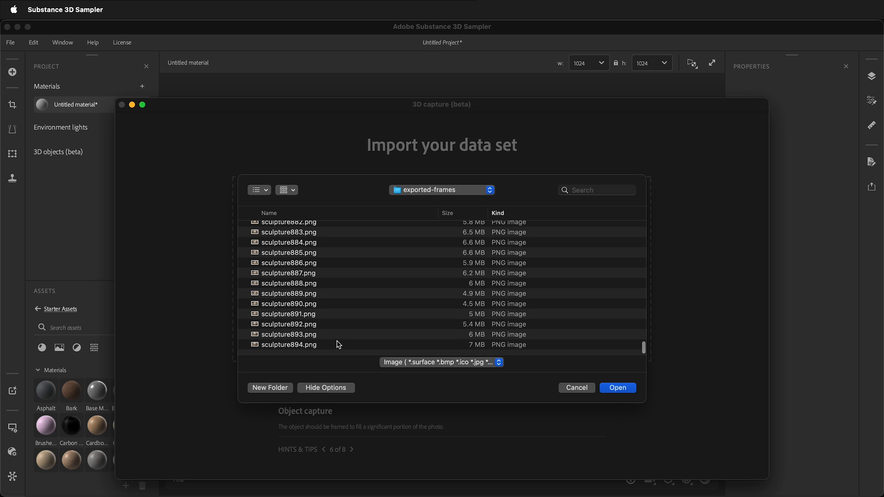
{"action": "mouse_move", "coordinate": [341, 348]}
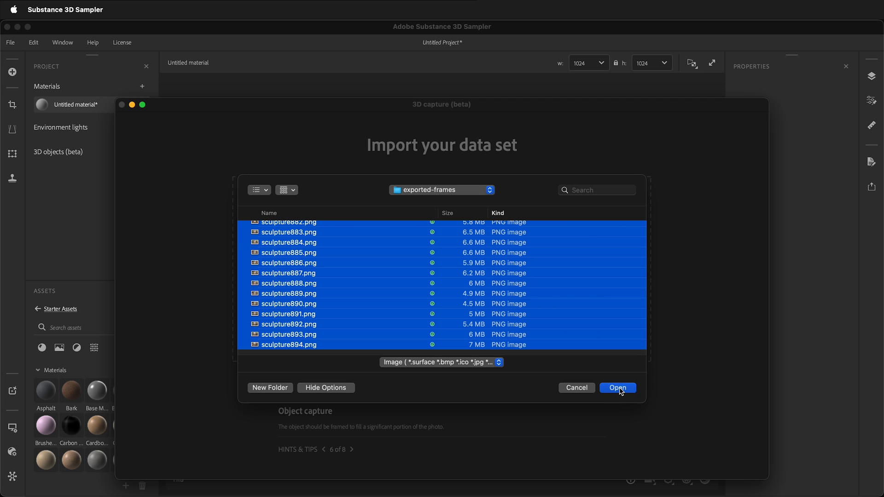
{"action": "left_click", "coordinate": [618, 387]}
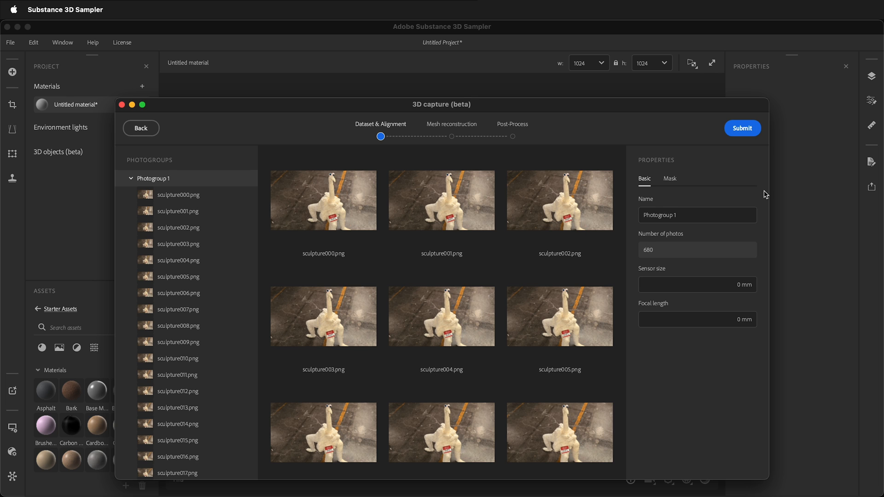
{"action": "scroll", "scroll_direction": "down", "scroll_amount": 3}
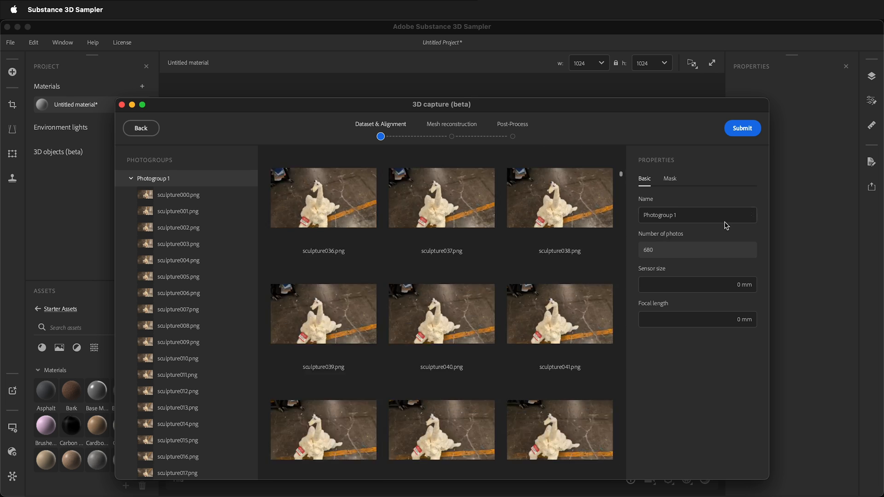
{"action": "left_click", "coordinate": [742, 128]}
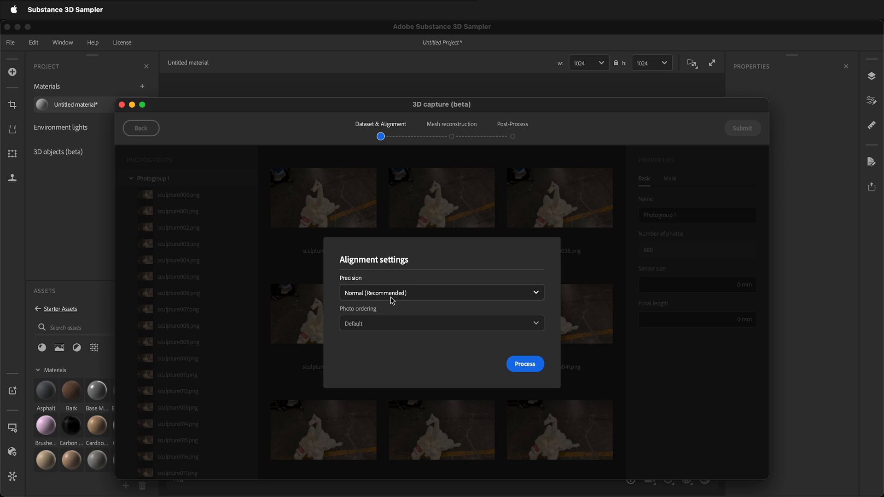
Align the photos with Normal precision and Sequence photo ordering.
{"action": "left_click", "coordinate": [441, 293]}
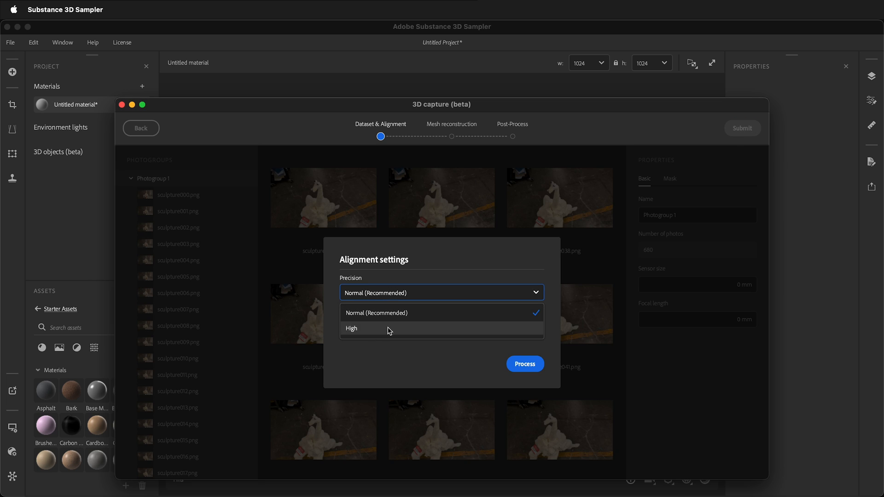
{"action": "left_click", "coordinate": [376, 313]}
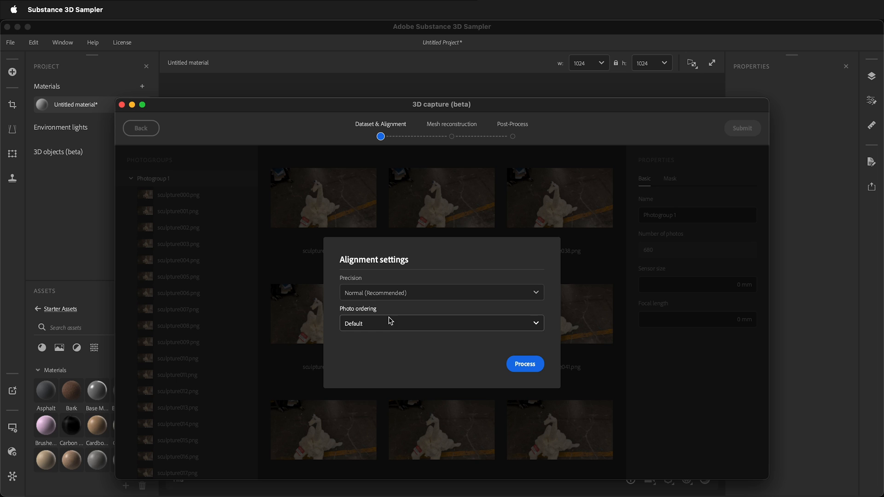
{"action": "left_click", "coordinate": [441, 324]}
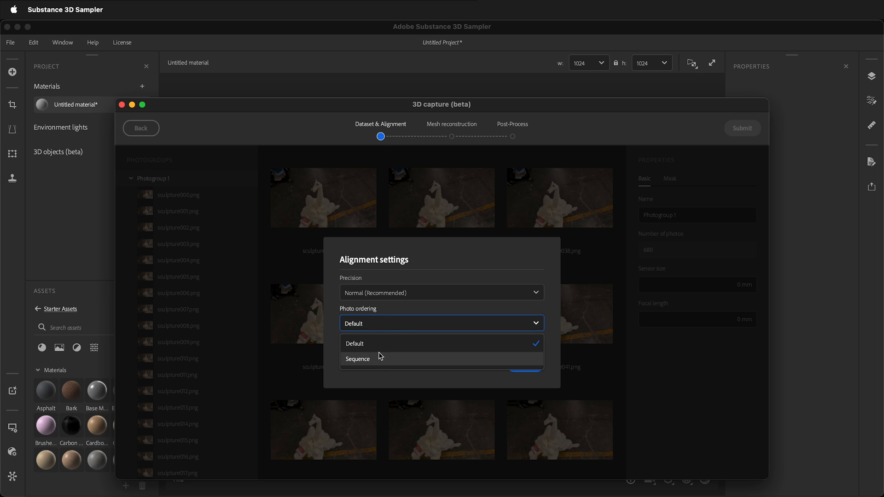
{"action": "left_click", "coordinate": [355, 344]}
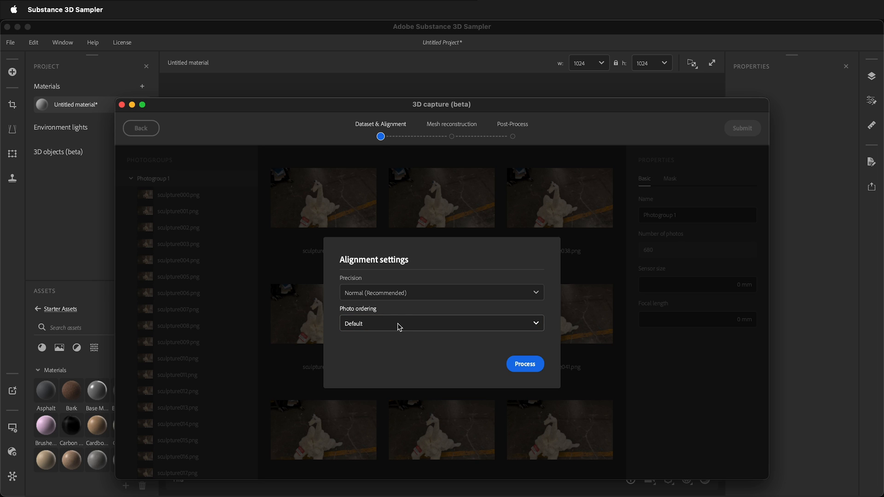
{"action": "left_click", "coordinate": [440, 323]}
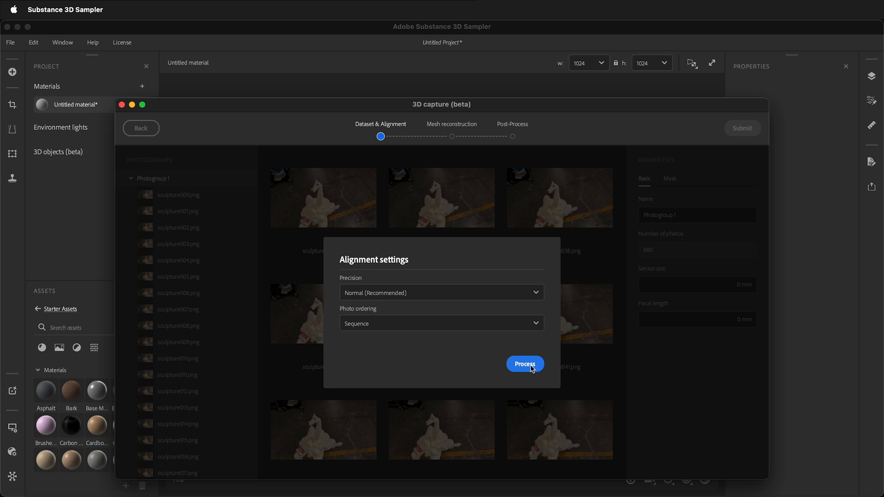
{"action": "left_click", "coordinate": [523, 364]}
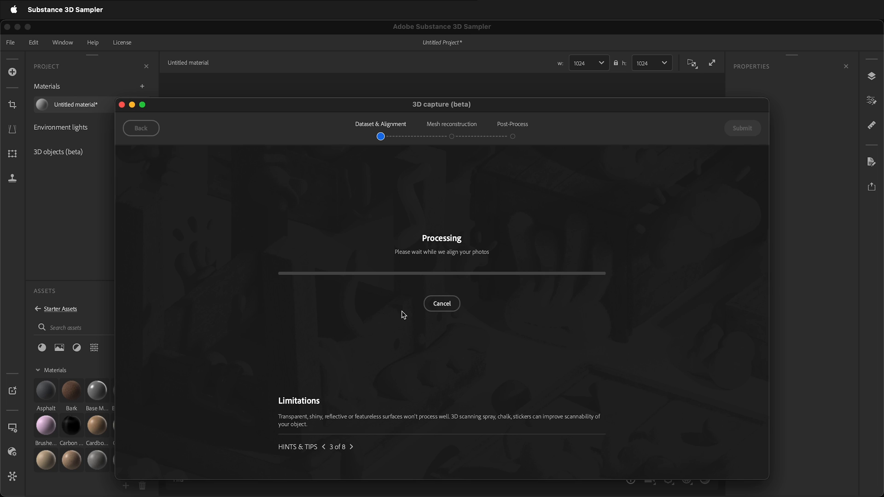
{"action": "mouse_move", "coordinate": [487, 264]}
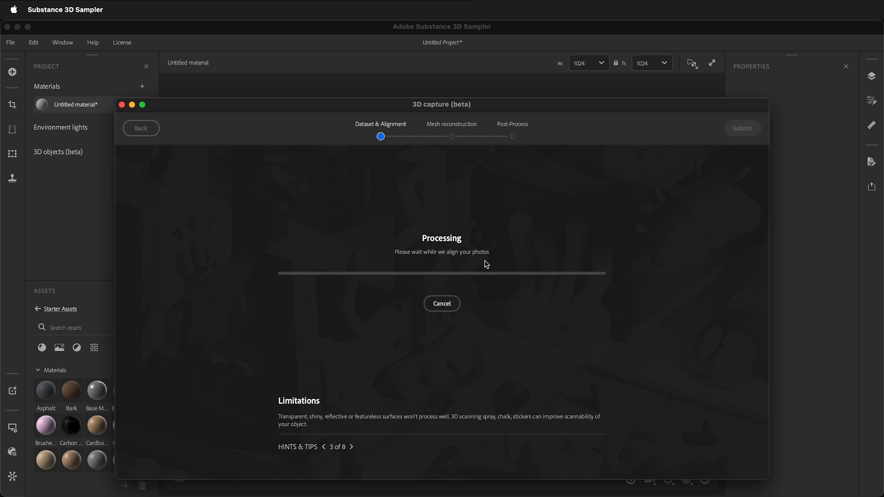
{"action": "mouse_move", "coordinate": [388, 268]}
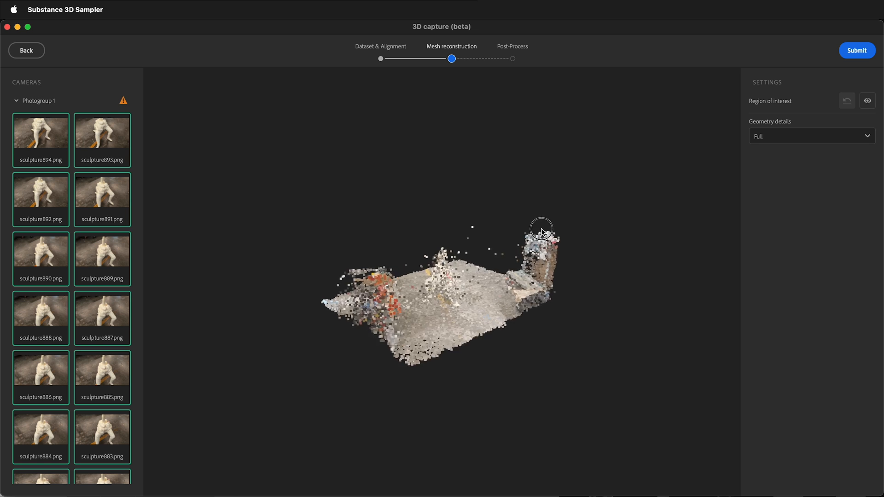
{"action": "left_click_drag", "start_coordinate": [541, 231], "coordinate": [433, 394]}
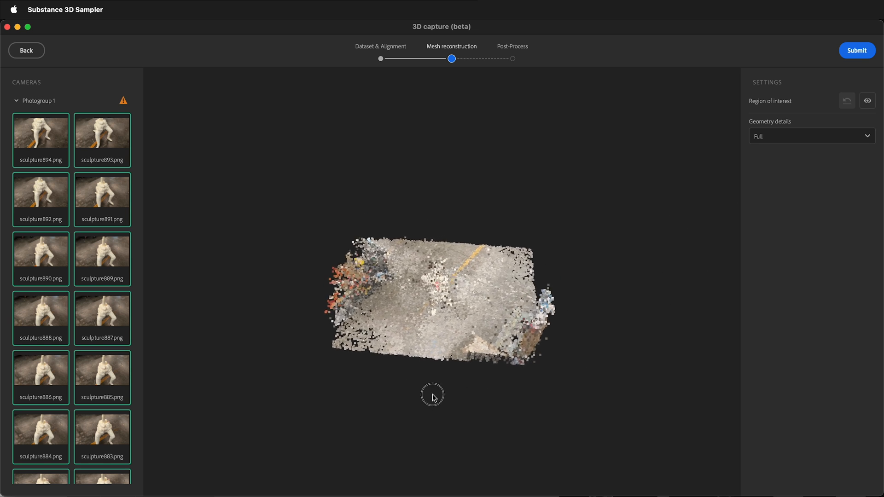
{"action": "left_click_drag", "start_coordinate": [432, 394], "coordinate": [266, 283]}
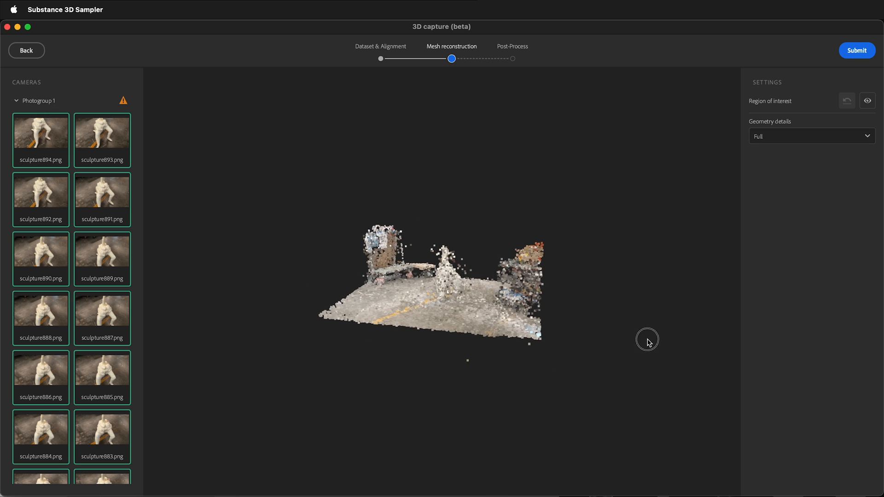
{"action": "left_click_drag", "start_coordinate": [647, 340], "coordinate": [665, 395]}
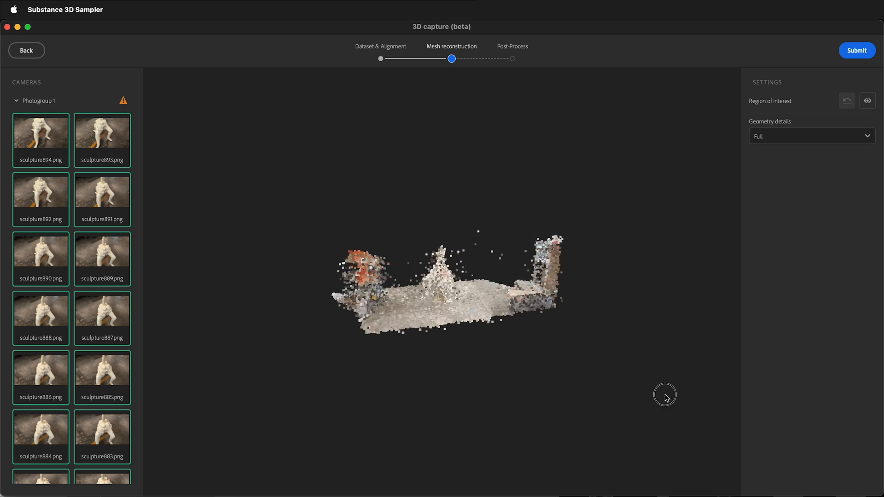
{"action": "mouse_move", "coordinate": [102, 375]}
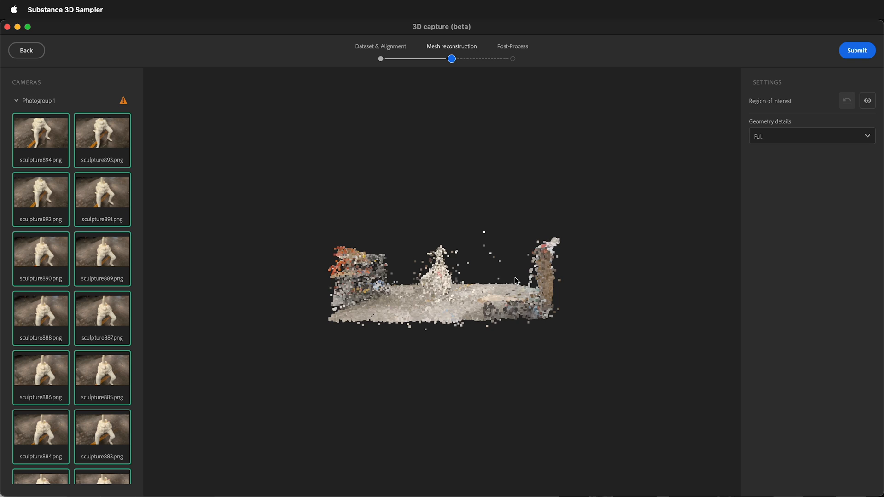
{"action": "left_click_drag", "start_coordinate": [515, 281], "coordinate": [428, 299]}
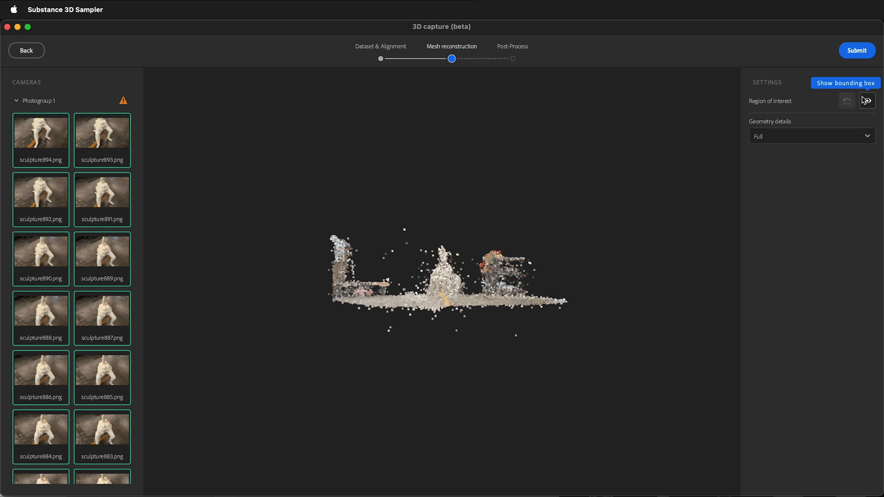
Show the region-of-interest box around the sculpture and orbit to check the crop.
{"action": "left_click", "coordinate": [846, 82]}
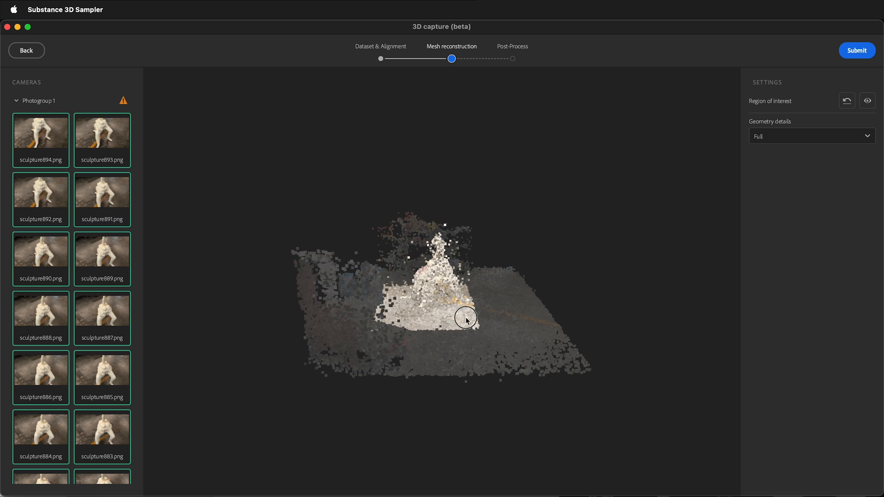
{"action": "left_click_drag", "start_coordinate": [466, 319], "coordinate": [600, 320]}
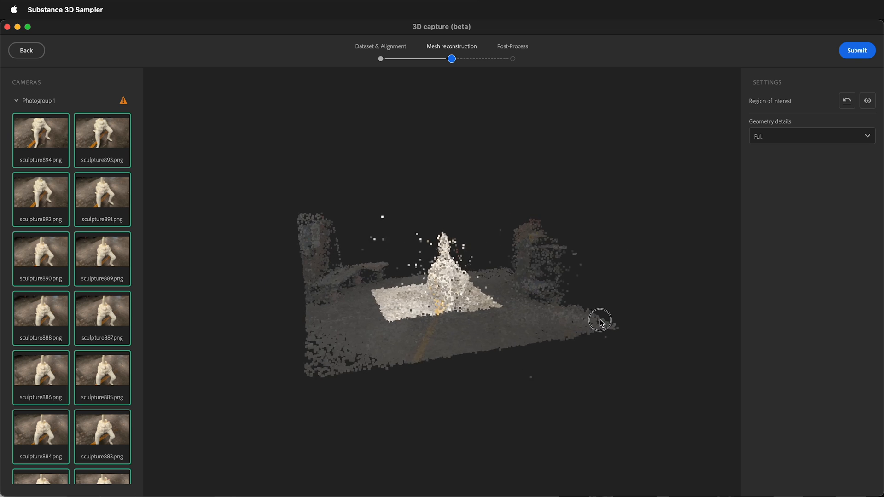
{"action": "left_click_drag", "start_coordinate": [601, 320], "coordinate": [543, 489]}
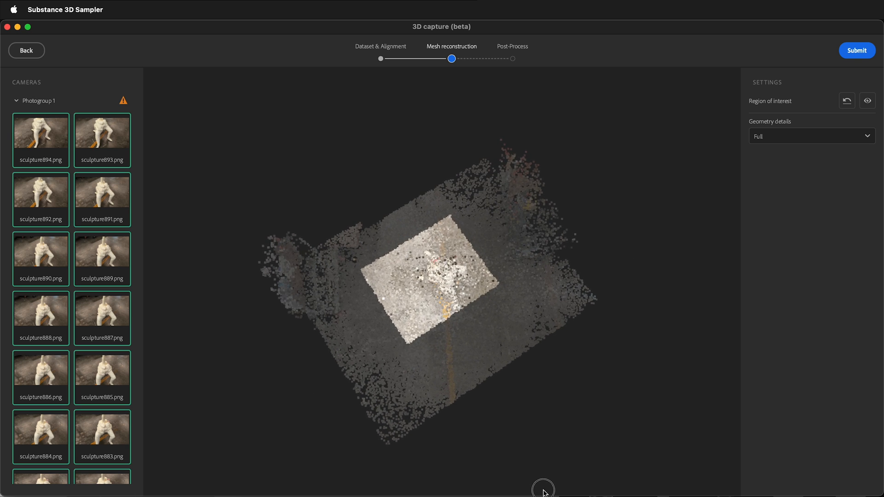
{"action": "left_click_drag", "start_coordinate": [542, 489], "coordinate": [641, 377]}
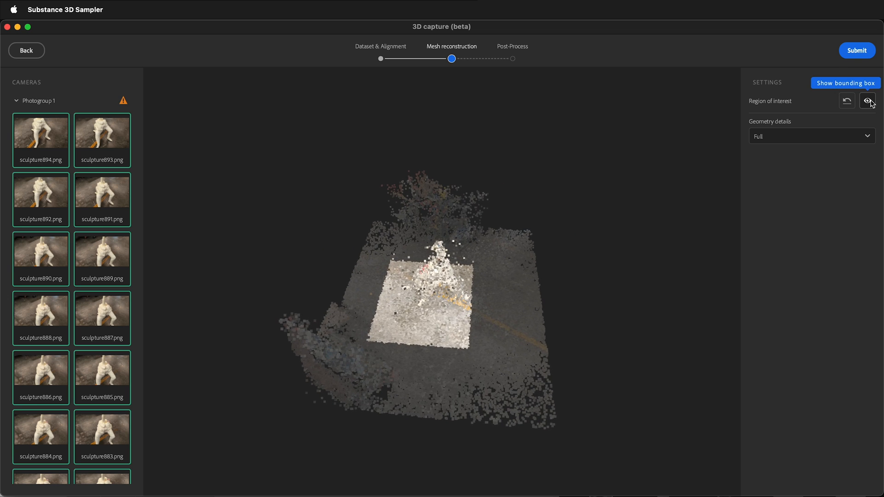
Reconstruct the sculpture mesh with High geometry detail.
{"action": "left_click", "coordinate": [811, 136]}
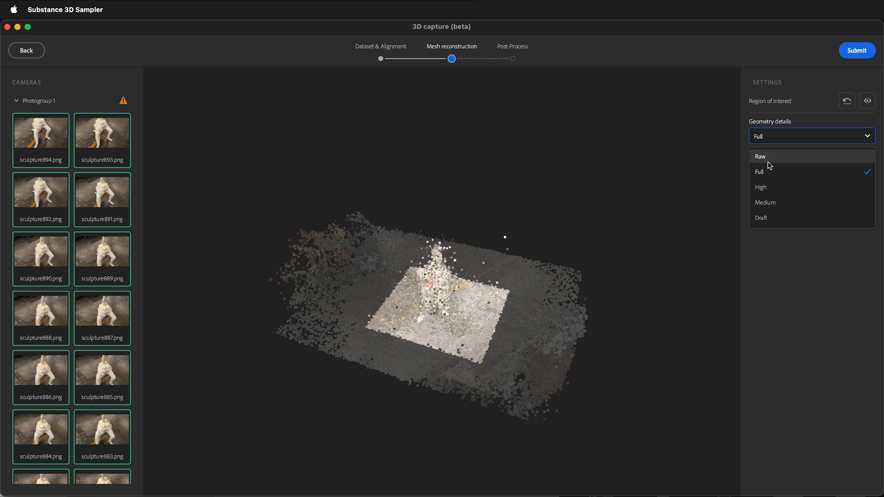
{"action": "mouse_move", "coordinate": [765, 146]}
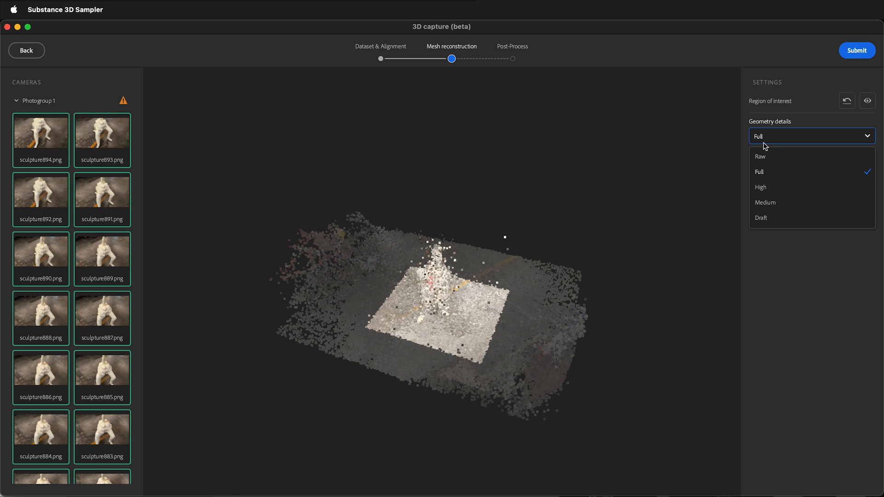
{"action": "mouse_move", "coordinate": [767, 190]}
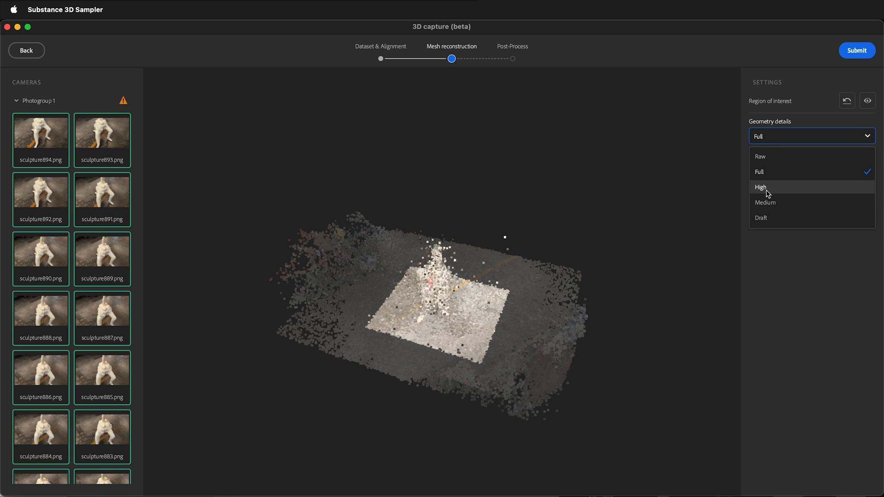
{"action": "left_click", "coordinate": [761, 187]}
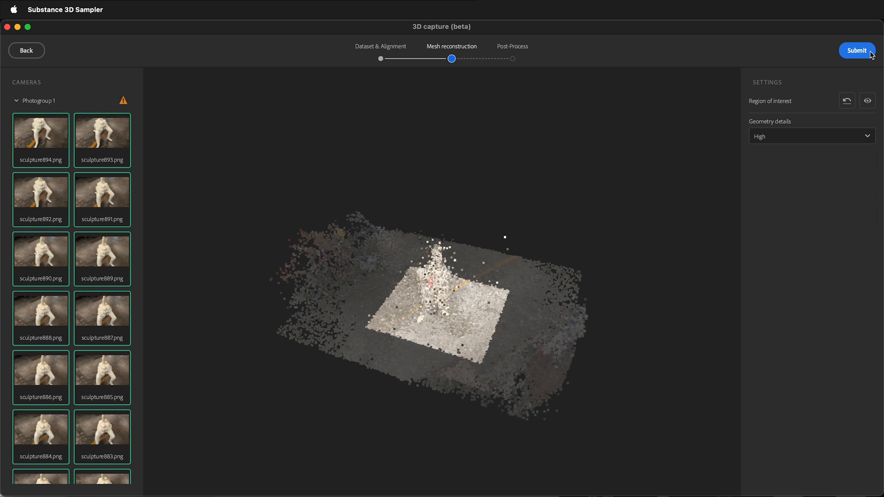
{"action": "left_click", "coordinate": [857, 50]}
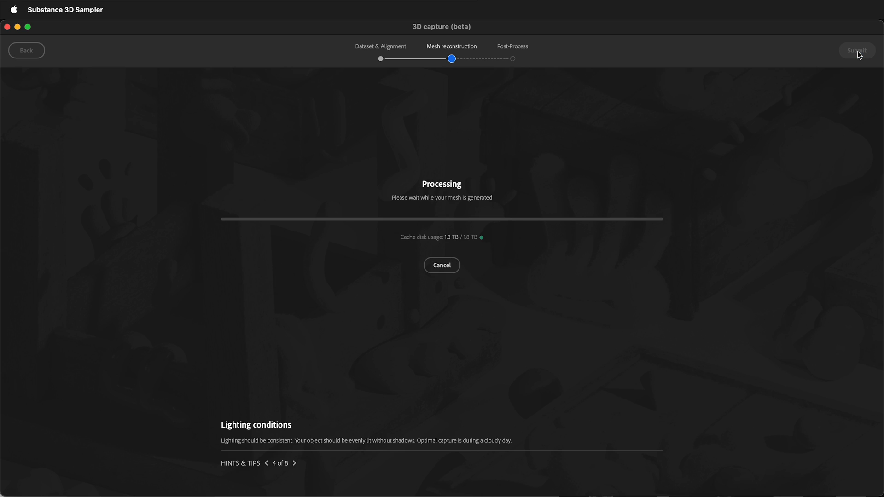
{"action": "mouse_move", "coordinate": [761, 314]}
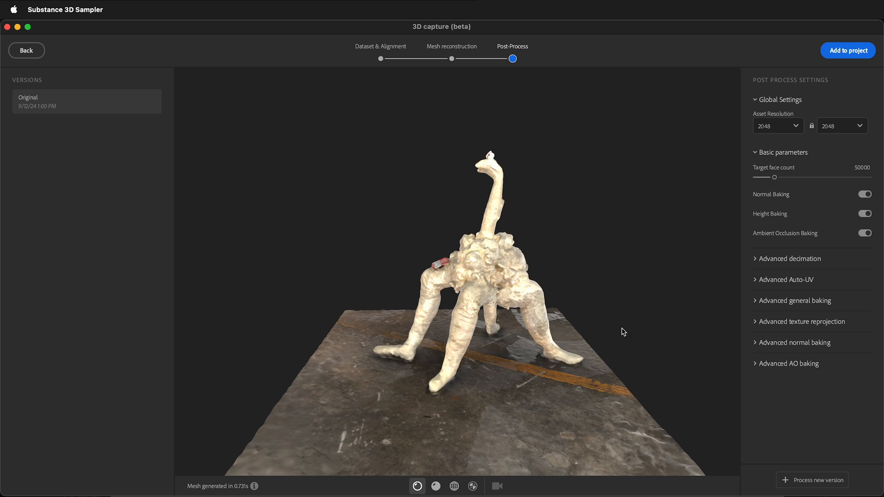
{"action": "left_click_drag", "start_coordinate": [623, 332], "coordinate": [659, 337]}
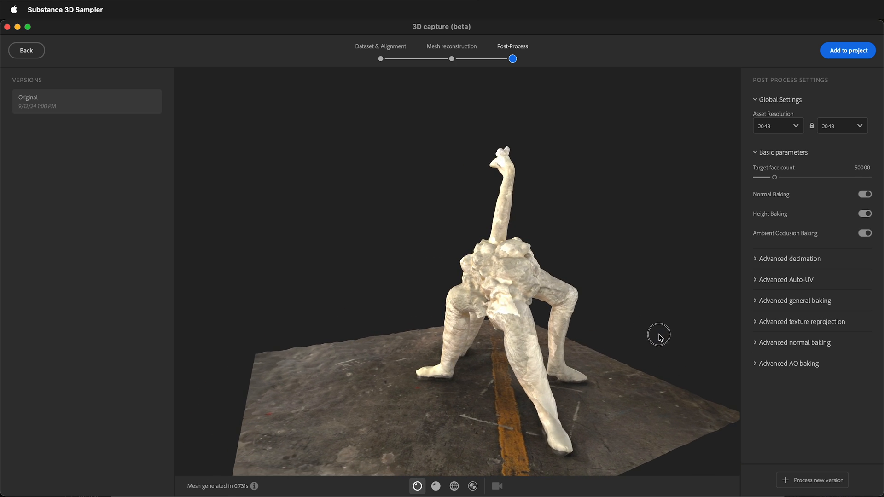
{"action": "left_click_drag", "start_coordinate": [658, 337], "coordinate": [610, 344]}
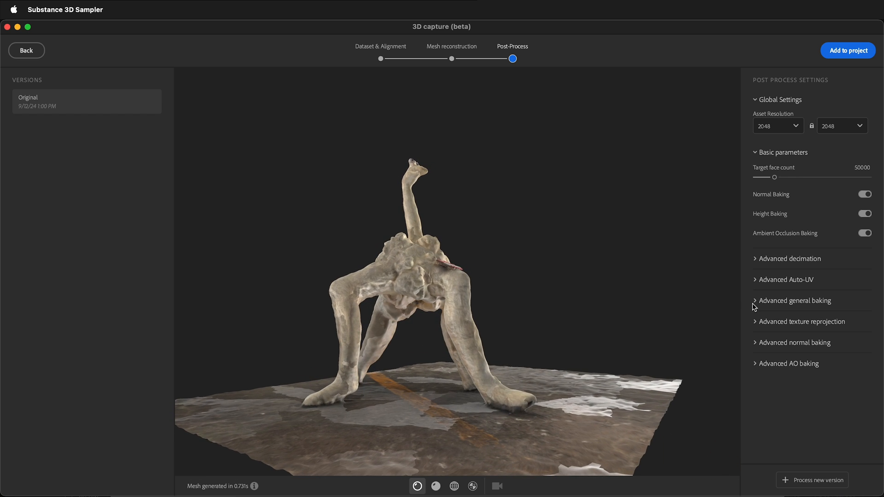
{"action": "left_click_drag", "start_coordinate": [750, 308], "coordinate": [434, 389]}
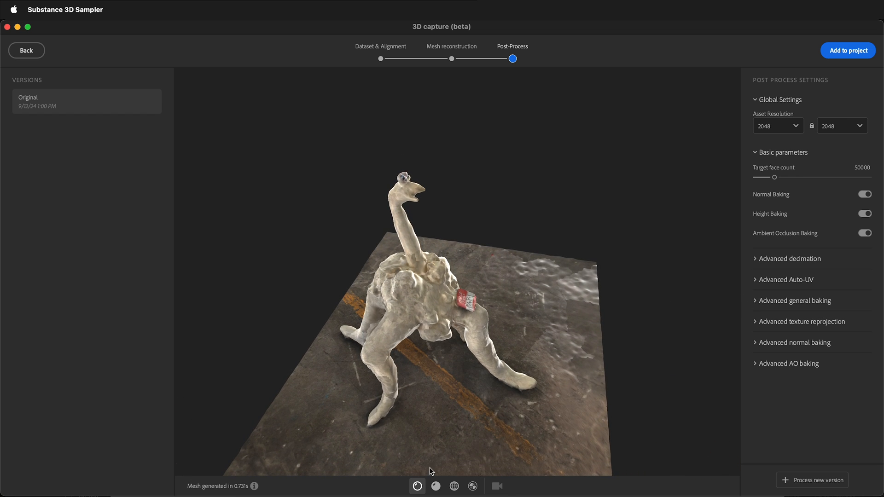
Inspect the mesh untextured, as wireframe, then in UV checker mode while orbiting.
{"action": "left_click", "coordinate": [436, 486]}
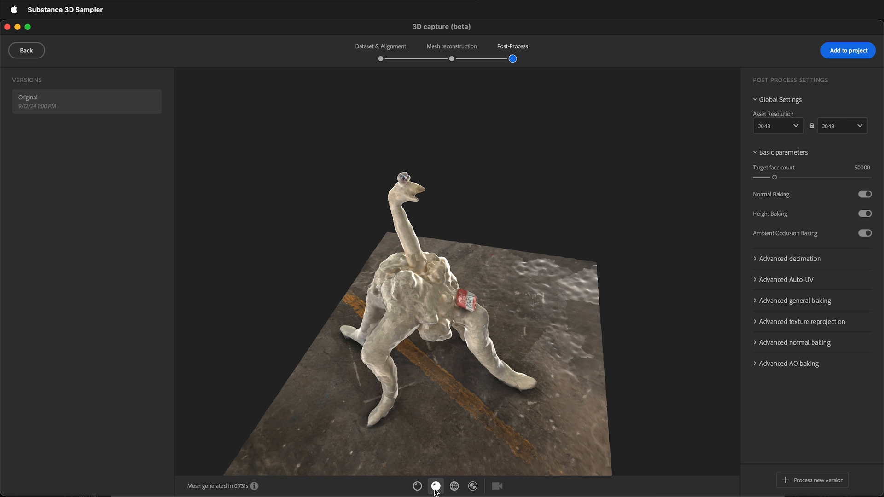
{"action": "left_click", "coordinate": [435, 486]}
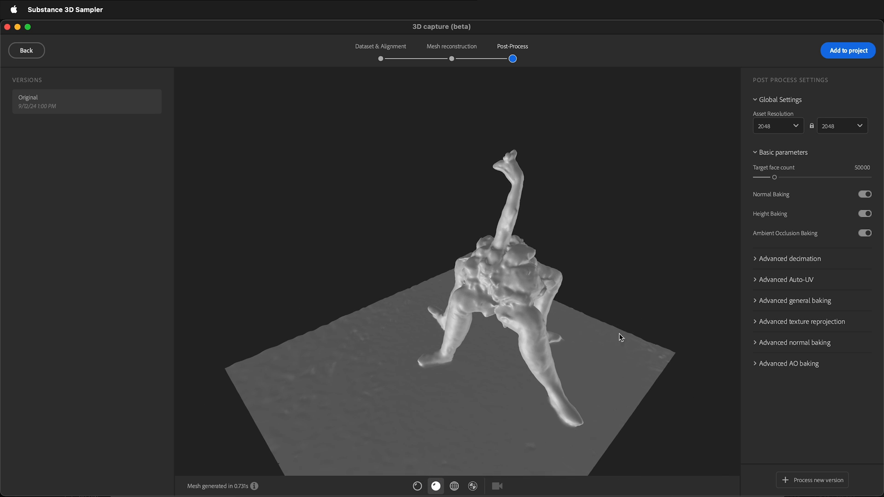
{"action": "left_click", "coordinate": [454, 486]}
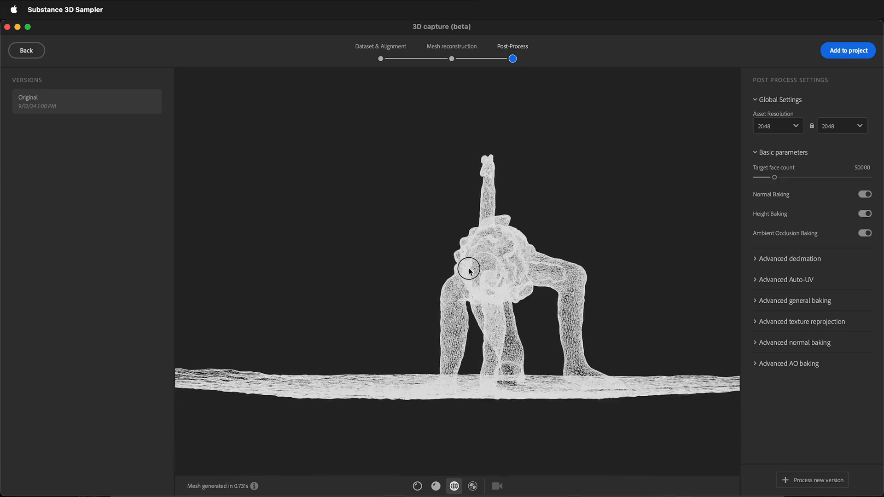
{"action": "left_click_drag", "start_coordinate": [468, 268], "coordinate": [481, 370]}
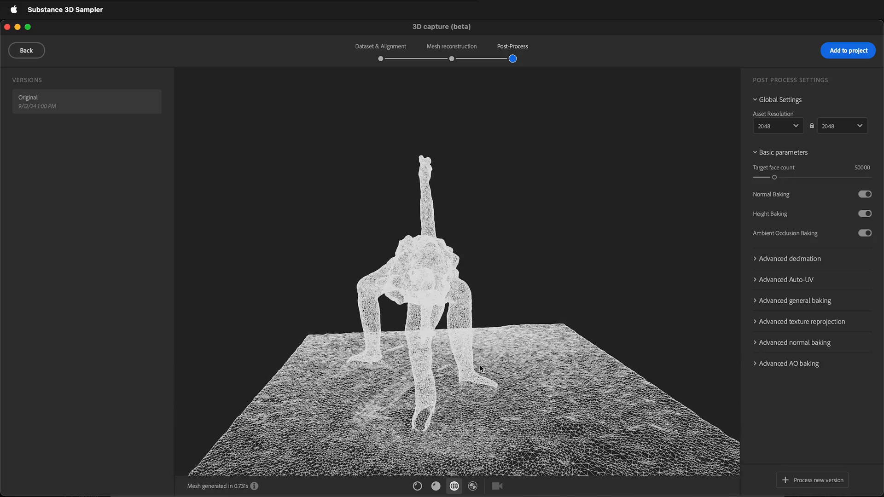
{"action": "left_click", "coordinate": [472, 486]}
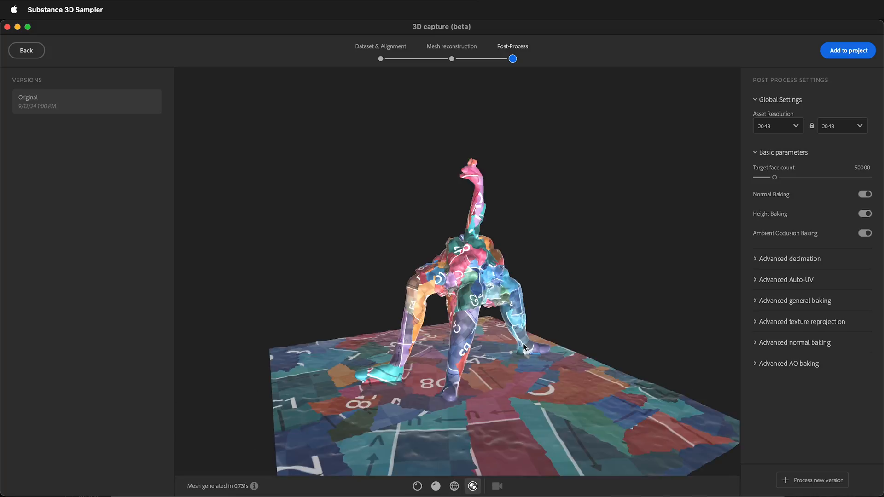
{"action": "left_click_drag", "start_coordinate": [525, 348], "coordinate": [715, 324]}
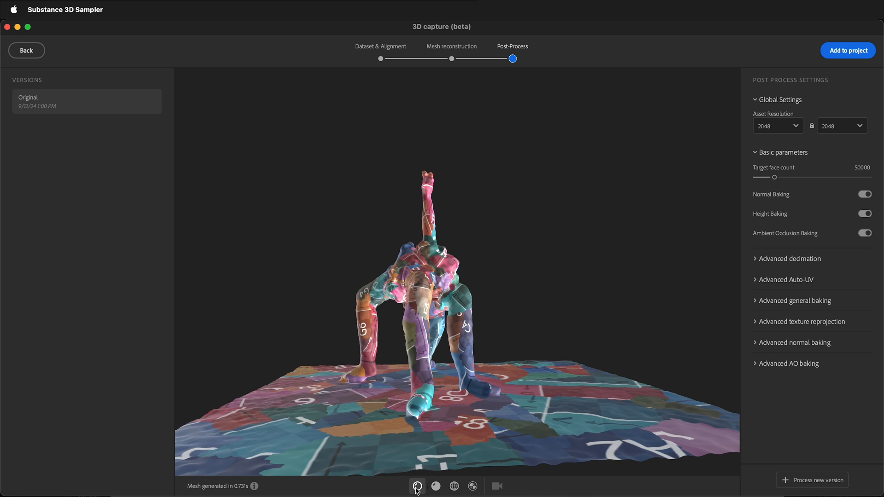
Return to the textured view and add the mesh to the project as 'Original'.
{"action": "left_click", "coordinate": [418, 486]}
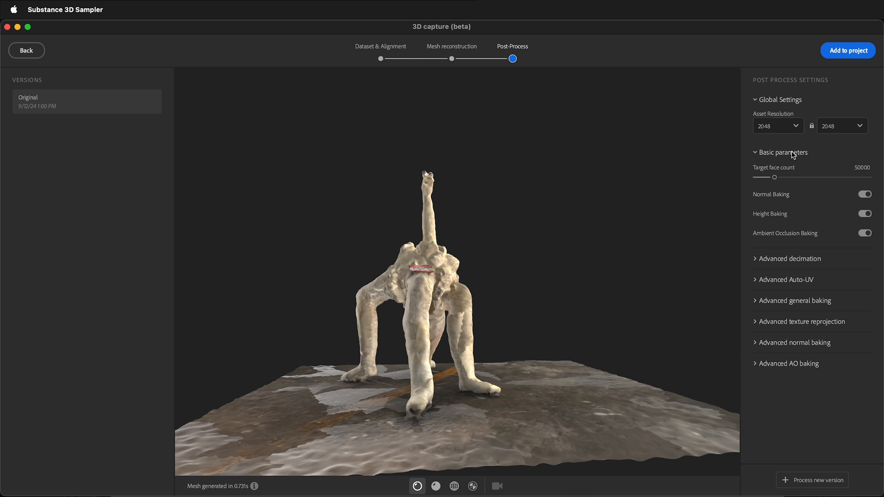
{"action": "mouse_move", "coordinate": [801, 172]}
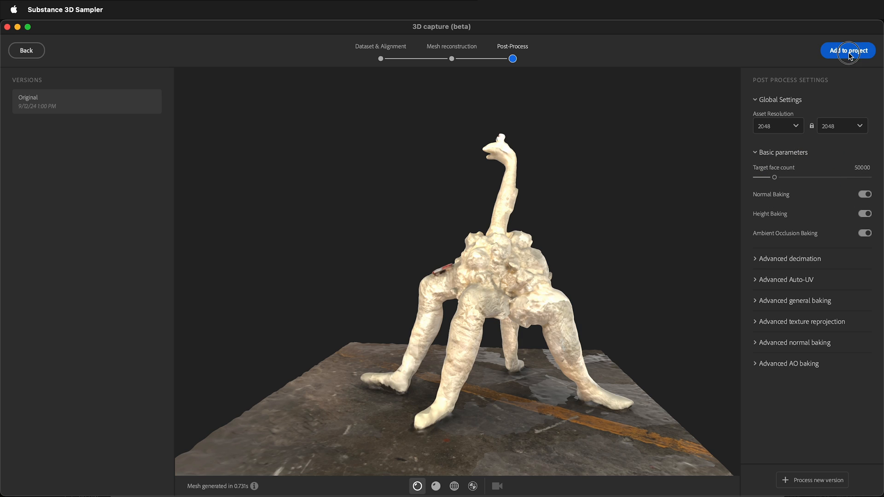
{"action": "left_click", "coordinate": [847, 50]}
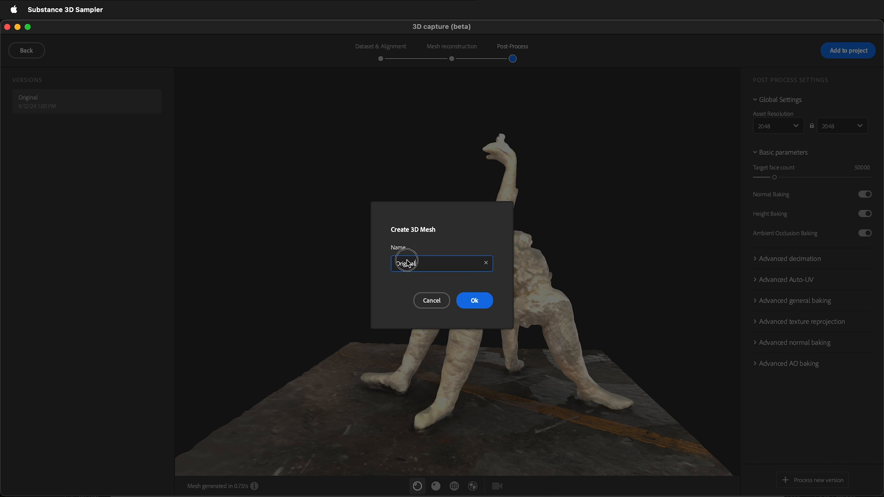
{"action": "left_click", "coordinate": [473, 300]}
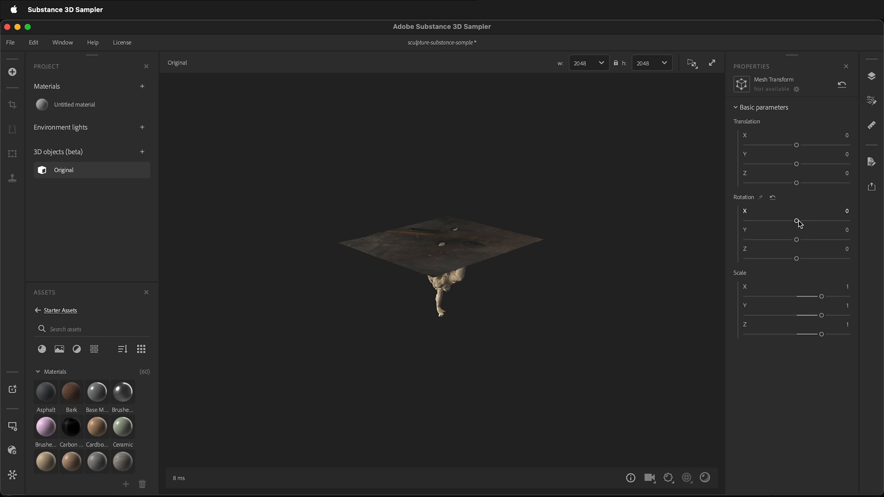
Rotate the Original mesh 180 degrees on X so it stands upright.
{"action": "left_click_drag", "start_coordinate": [796, 221], "coordinate": [845, 221]}
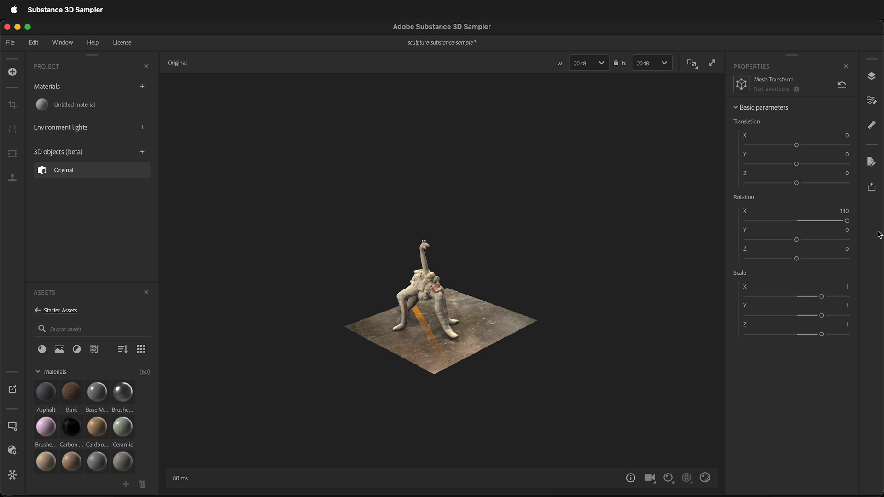
{"action": "mouse_move", "coordinate": [857, 206]}
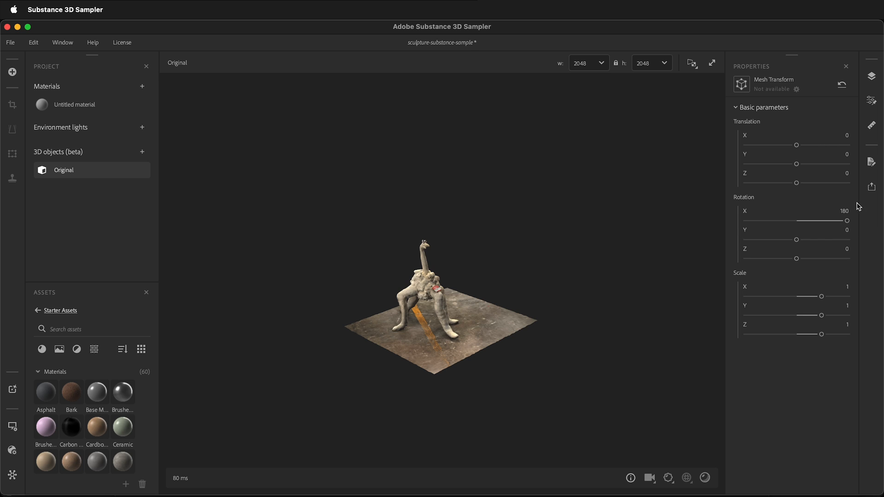
{"action": "mouse_move", "coordinate": [881, 200]}
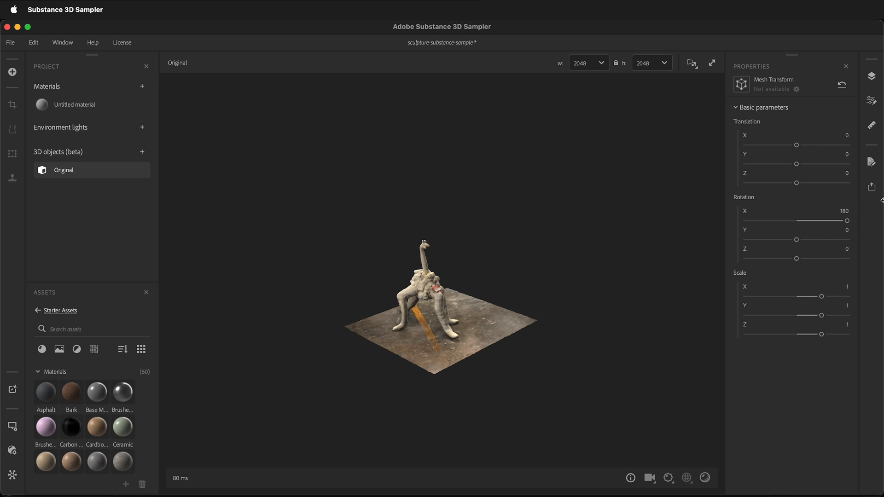
{"action": "mouse_move", "coordinate": [556, 292]}
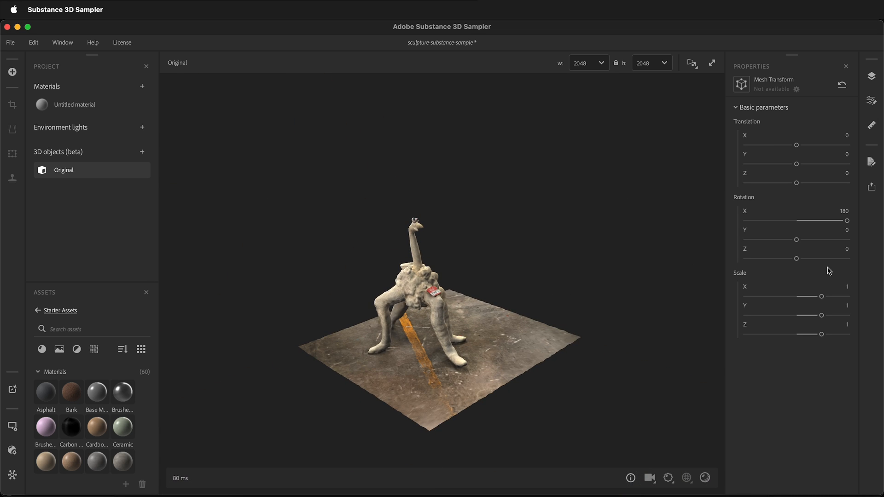
Adjust the Original mesh's Y translation to 0.17.
{"action": "left_click_drag", "start_coordinate": [796, 164], "coordinate": [796, 164]}
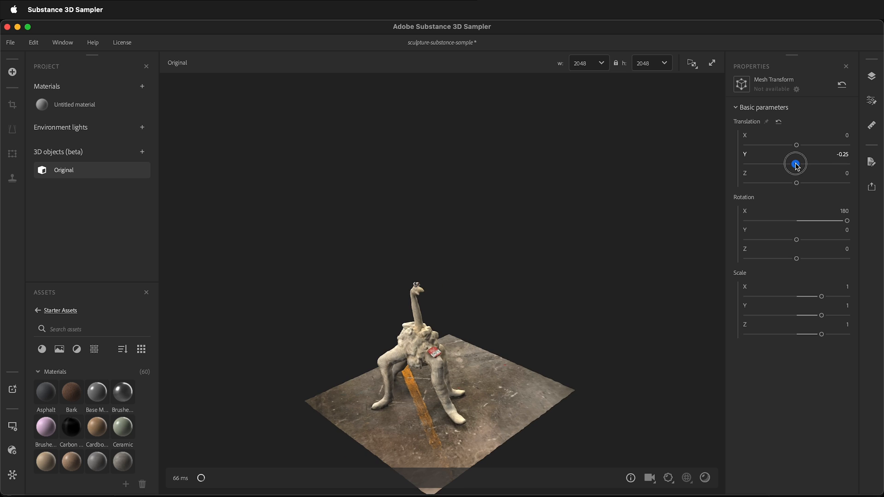
{"action": "left_click_drag", "start_coordinate": [796, 164], "coordinate": [798, 164]}
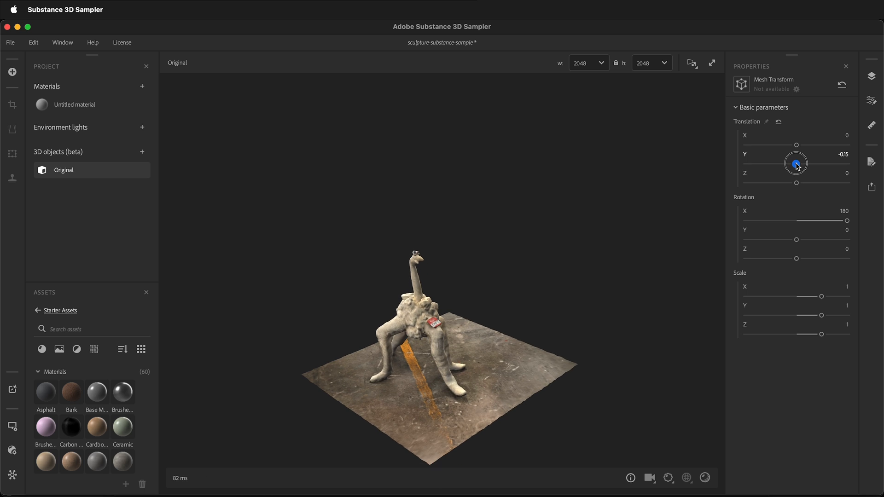
{"action": "left_click_drag", "start_coordinate": [795, 164], "coordinate": [796, 164]}
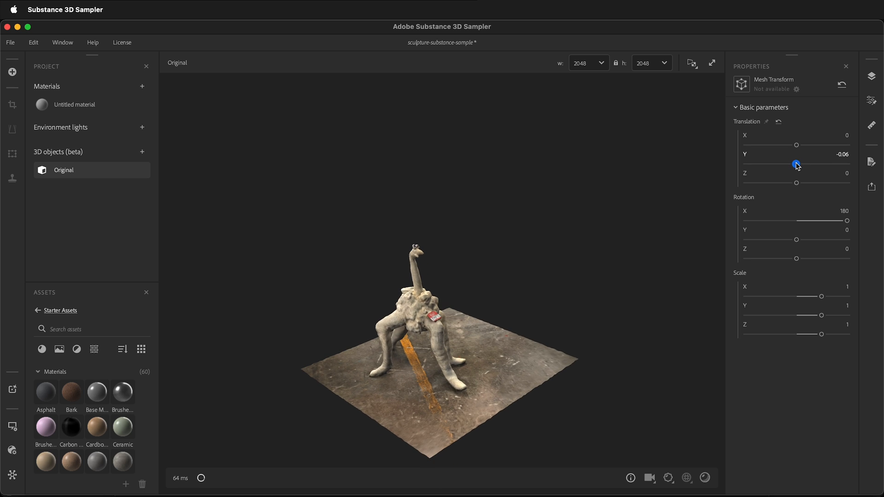
{"action": "left_click_drag", "start_coordinate": [797, 161], "coordinate": [798, 164]}
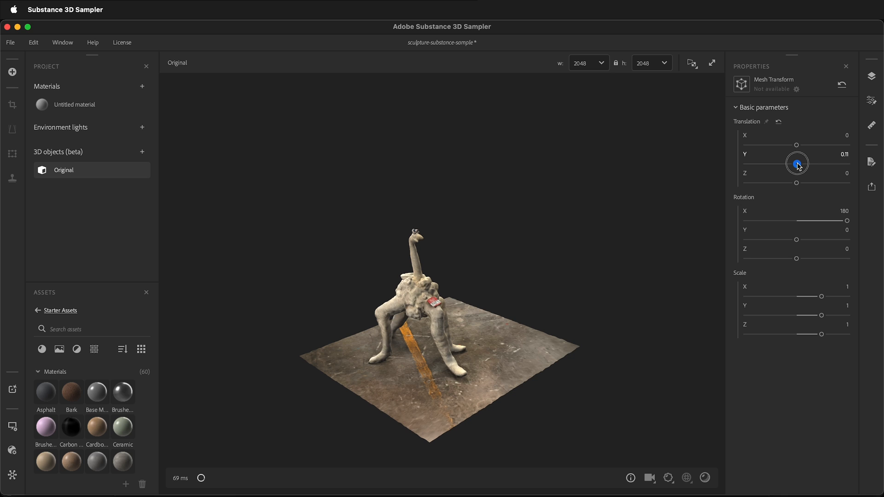
{"action": "left_click_drag", "start_coordinate": [797, 163], "coordinate": [796, 163]}
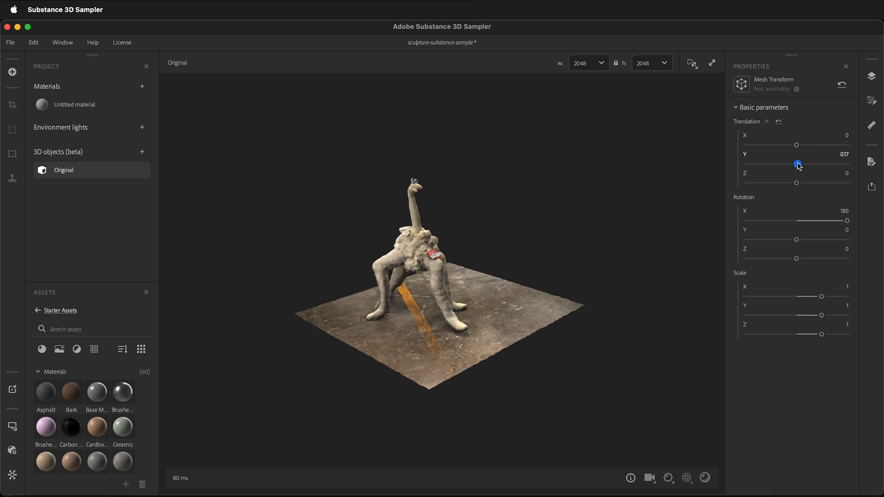
{"action": "left_click_drag", "start_coordinate": [797, 164], "coordinate": [800, 164]}
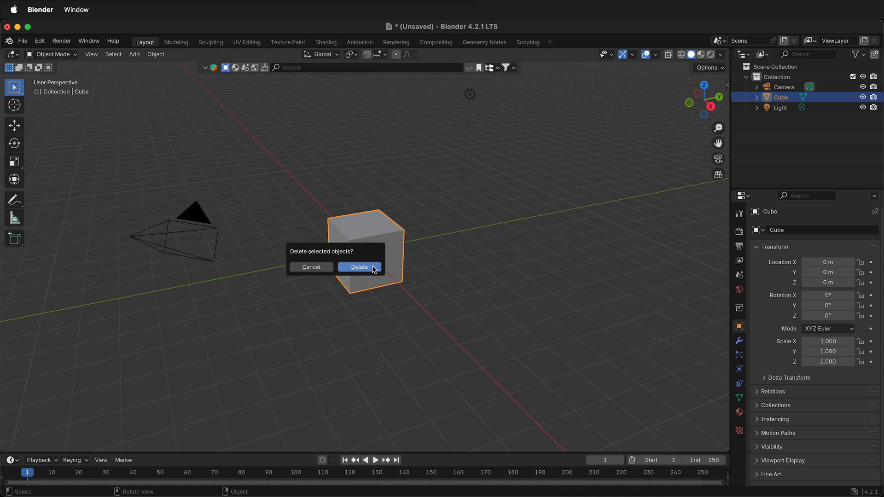
Delete Blender's default cube and start a USD (.usd*) import.
{"action": "left_click", "coordinate": [359, 267]}
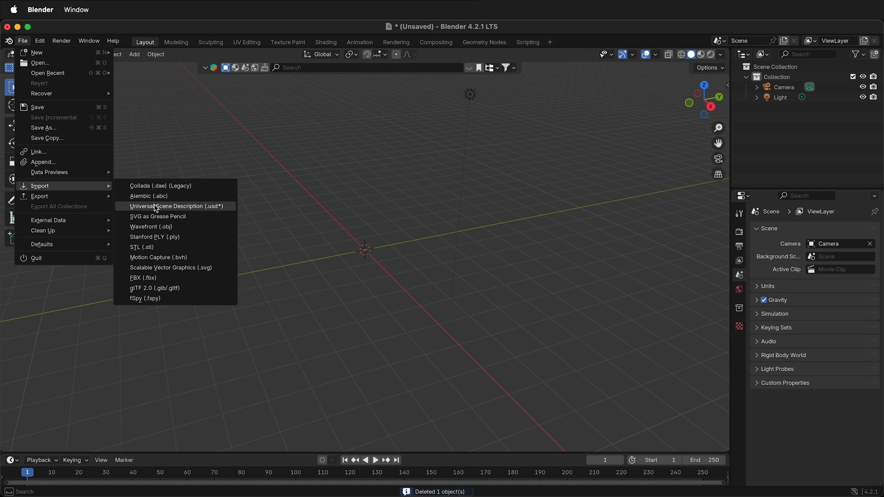
{"action": "left_click", "coordinate": [176, 205]}
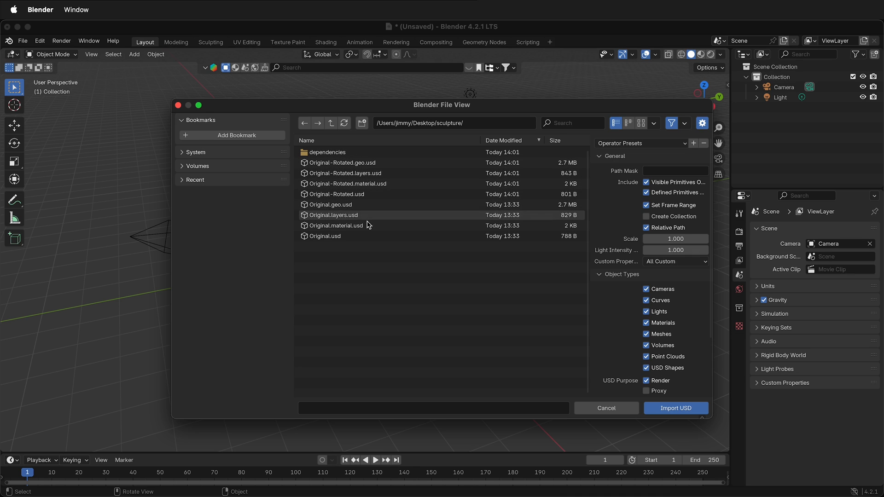
Import Original-Rotated.usd, adding the original_rotated object with 90° X rotation at the origin.
{"action": "left_click", "coordinate": [345, 174]}
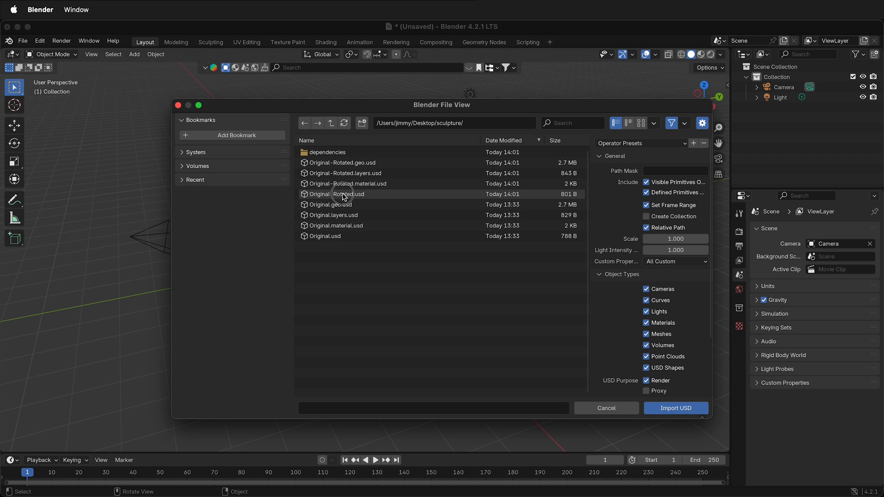
{"action": "left_click", "coordinate": [342, 194]}
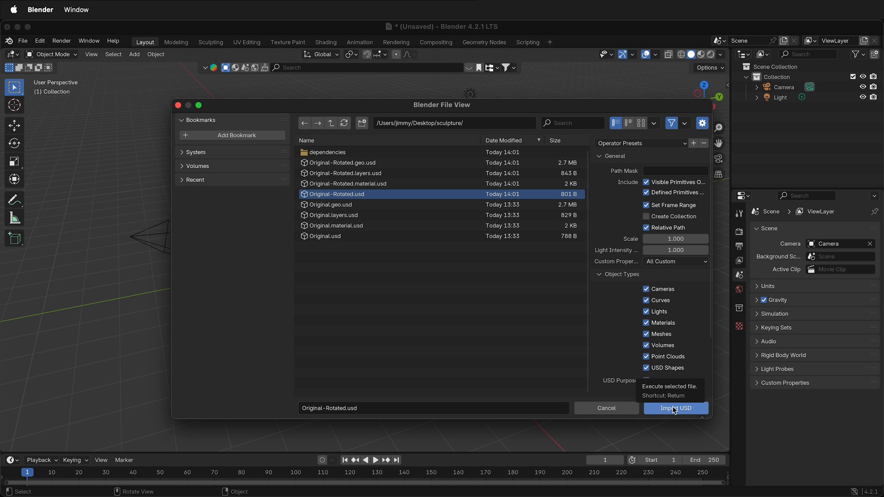
{"action": "left_click", "coordinate": [676, 408]}
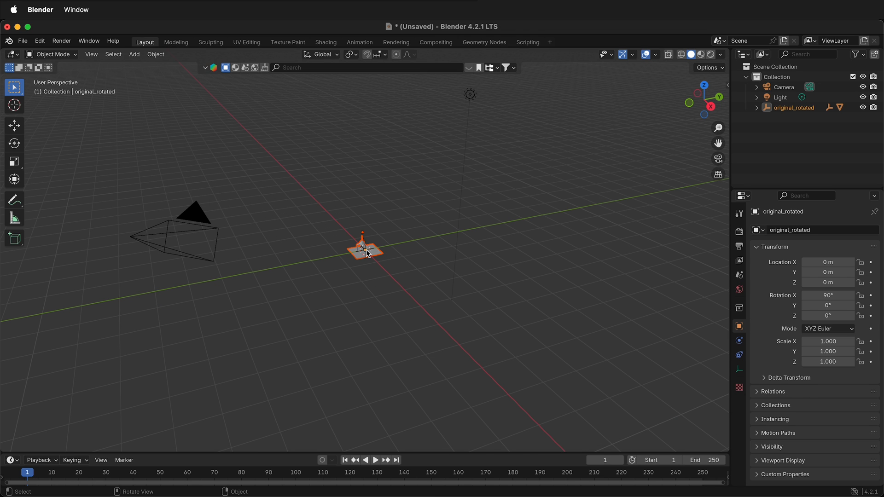